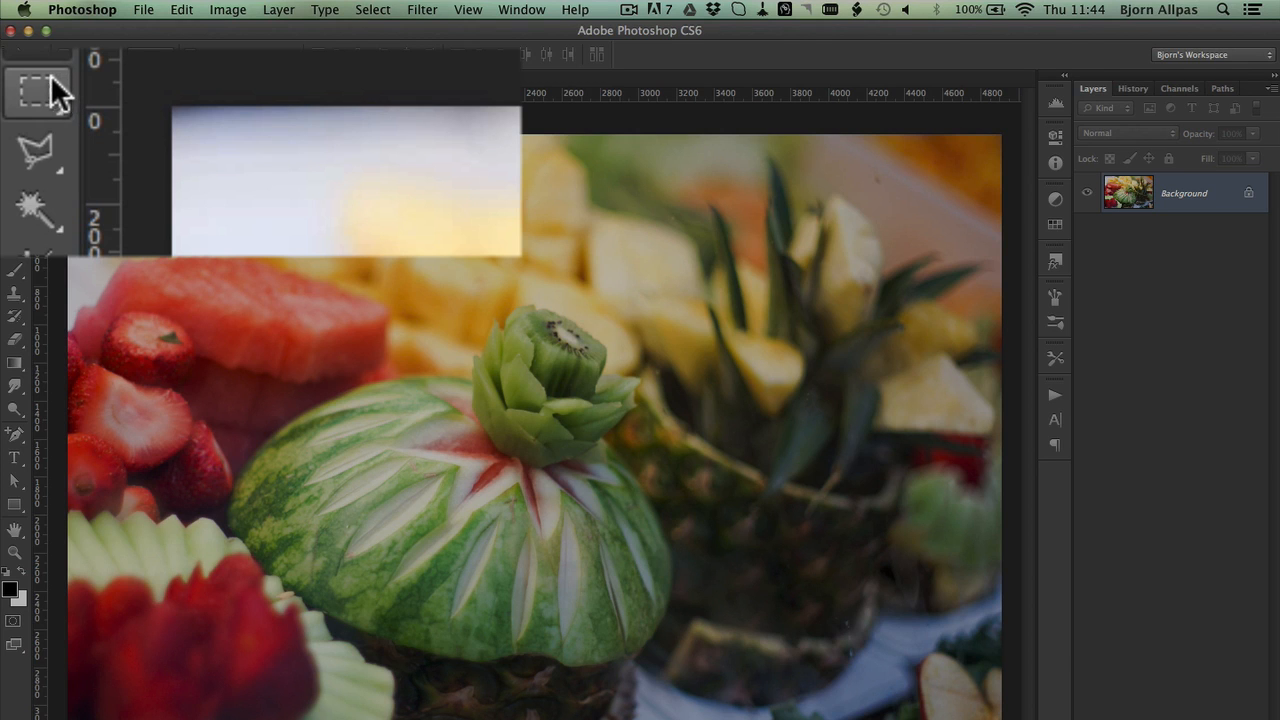
Step: Switch from the Rectangular Marquee group to the Single Column Marquee Tool
left_click(37, 91)
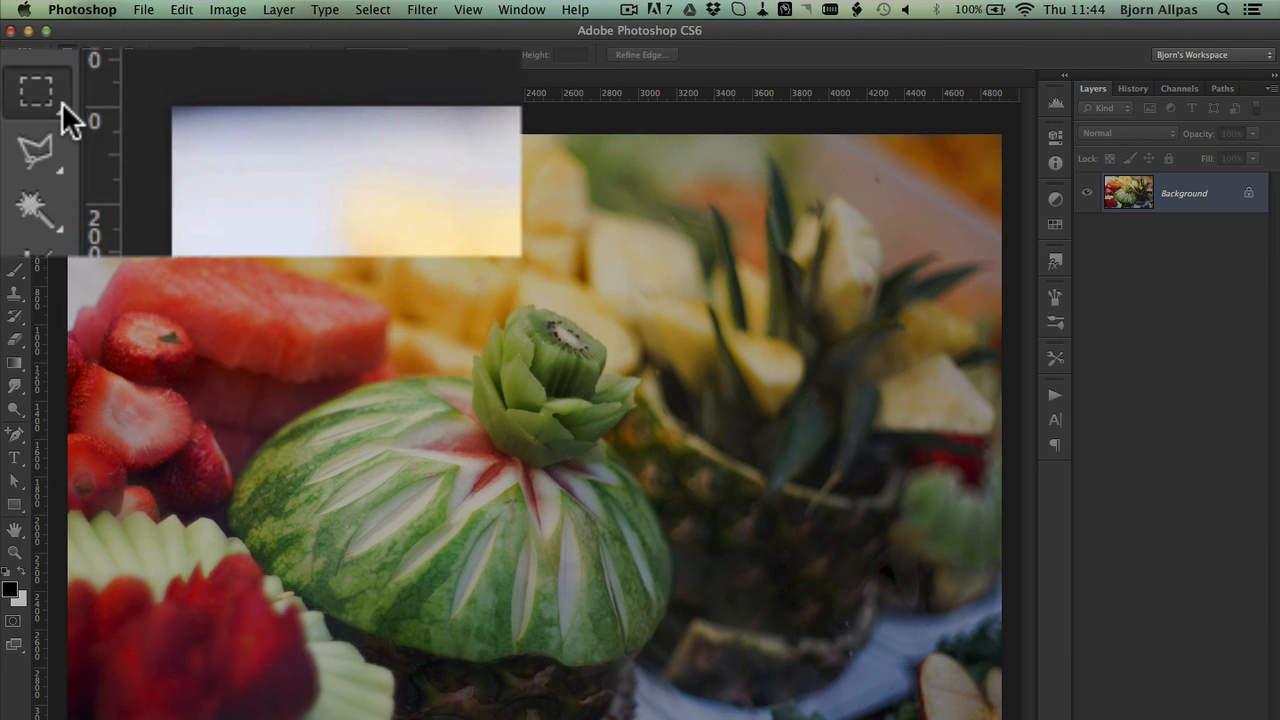
left_click(37, 91)
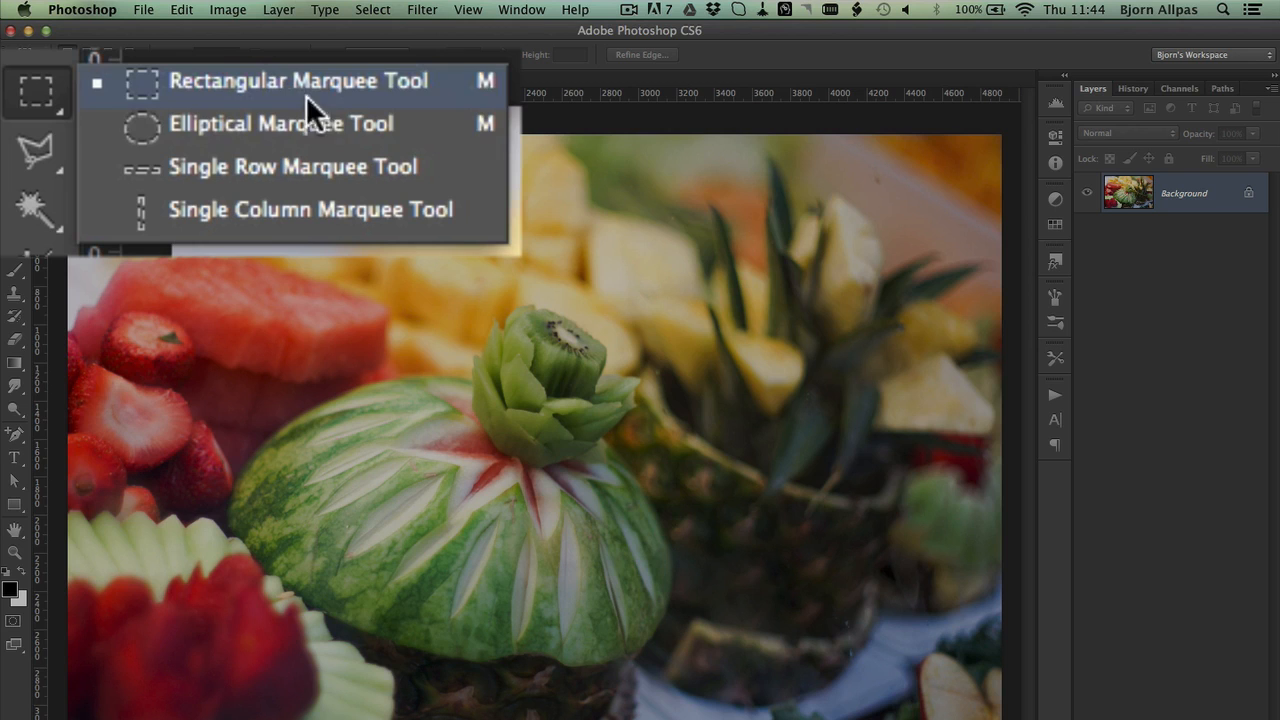
mouse_move(235, 245)
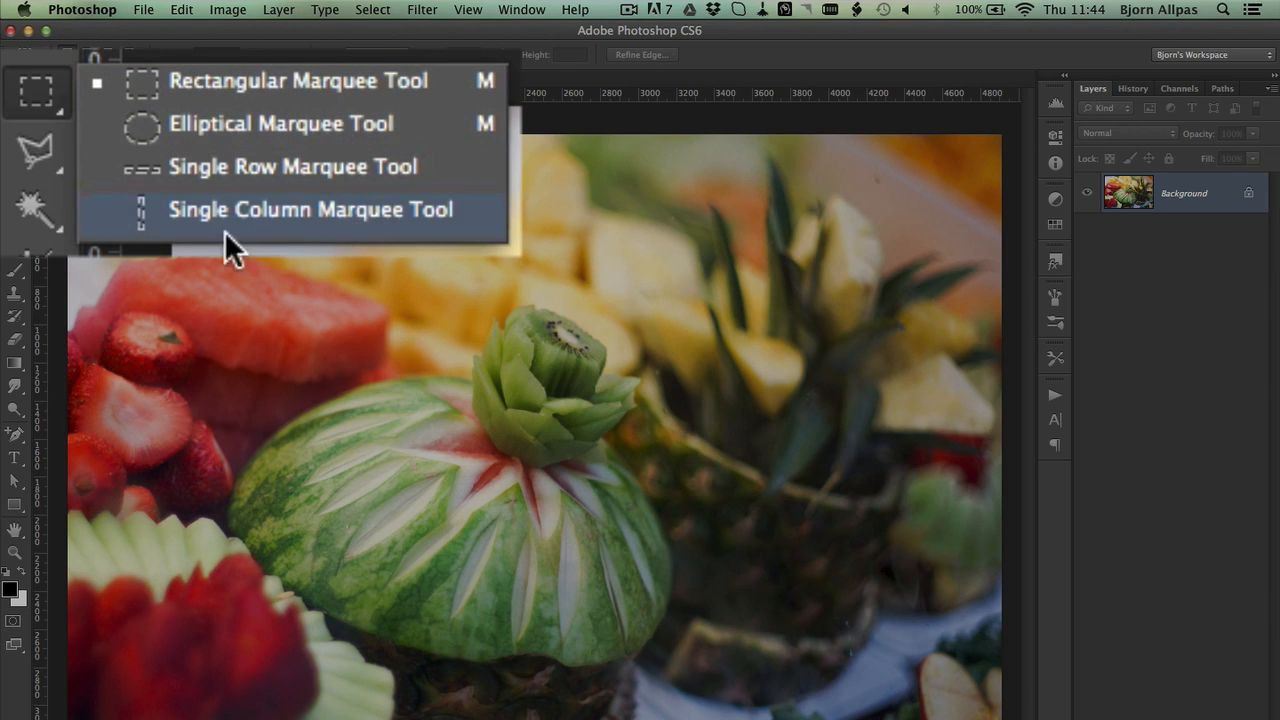
mouse_move(370, 235)
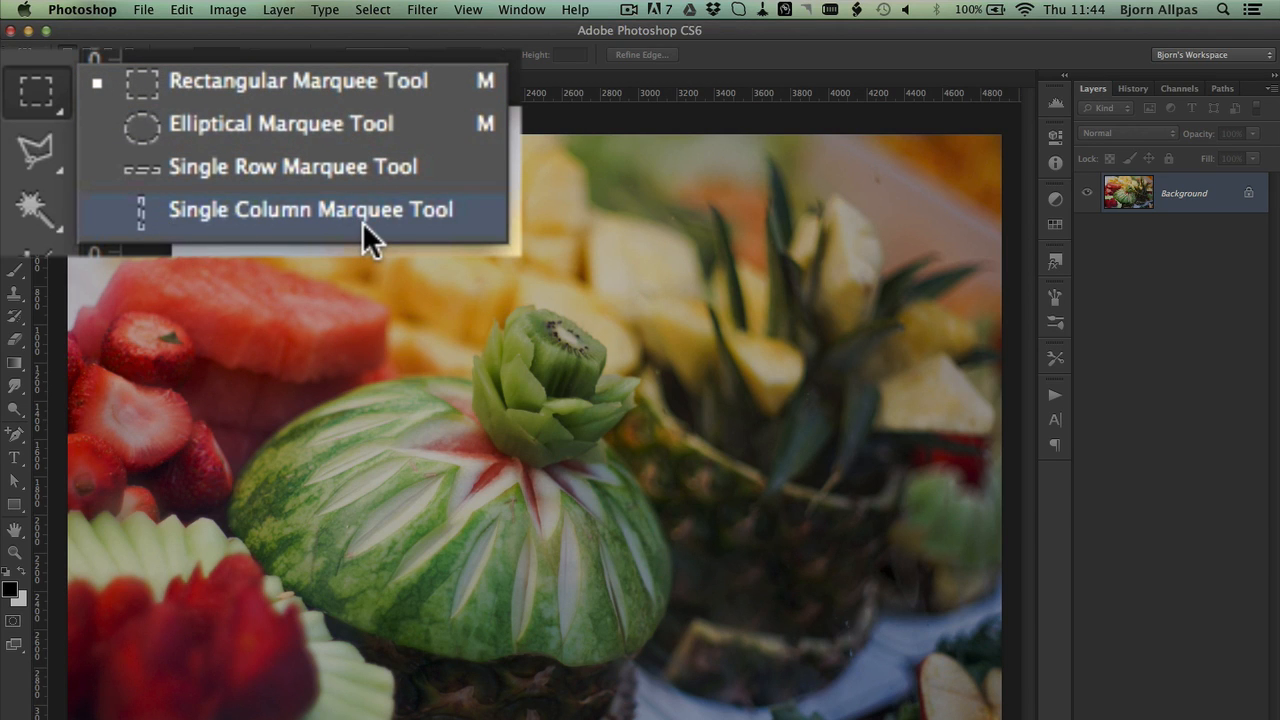
left_click(308, 209)
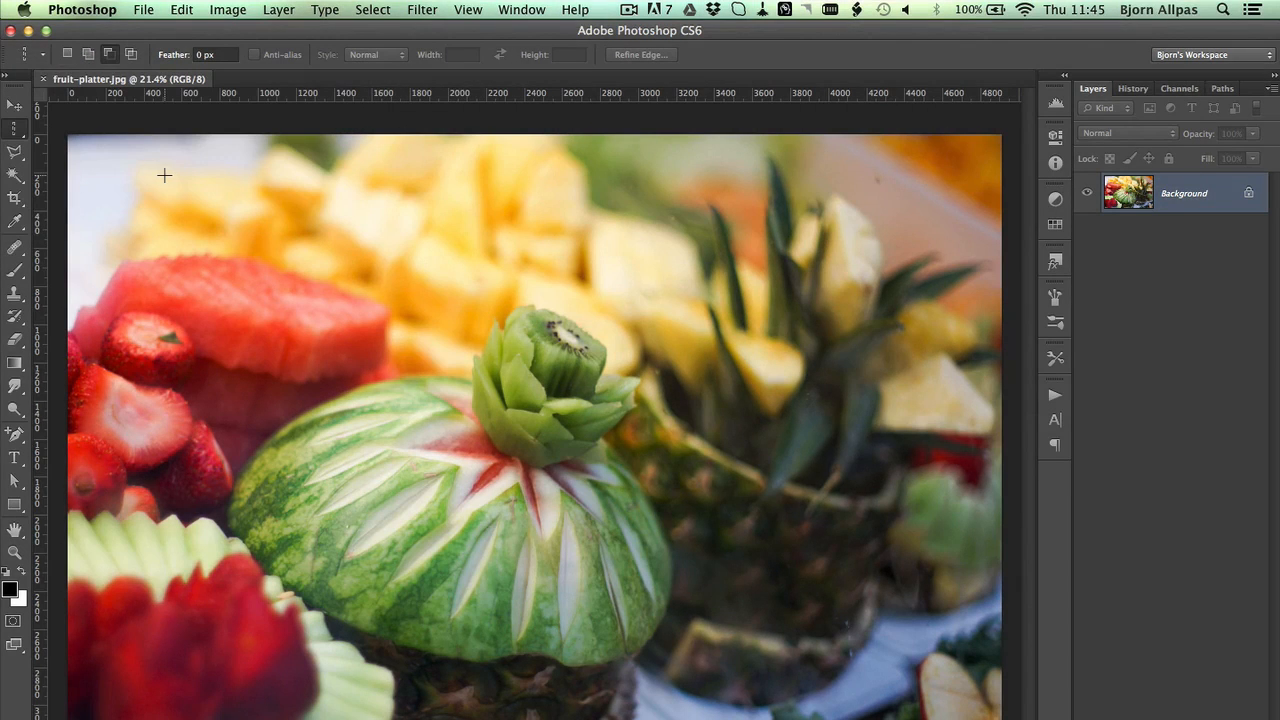
mouse_move(483, 258)
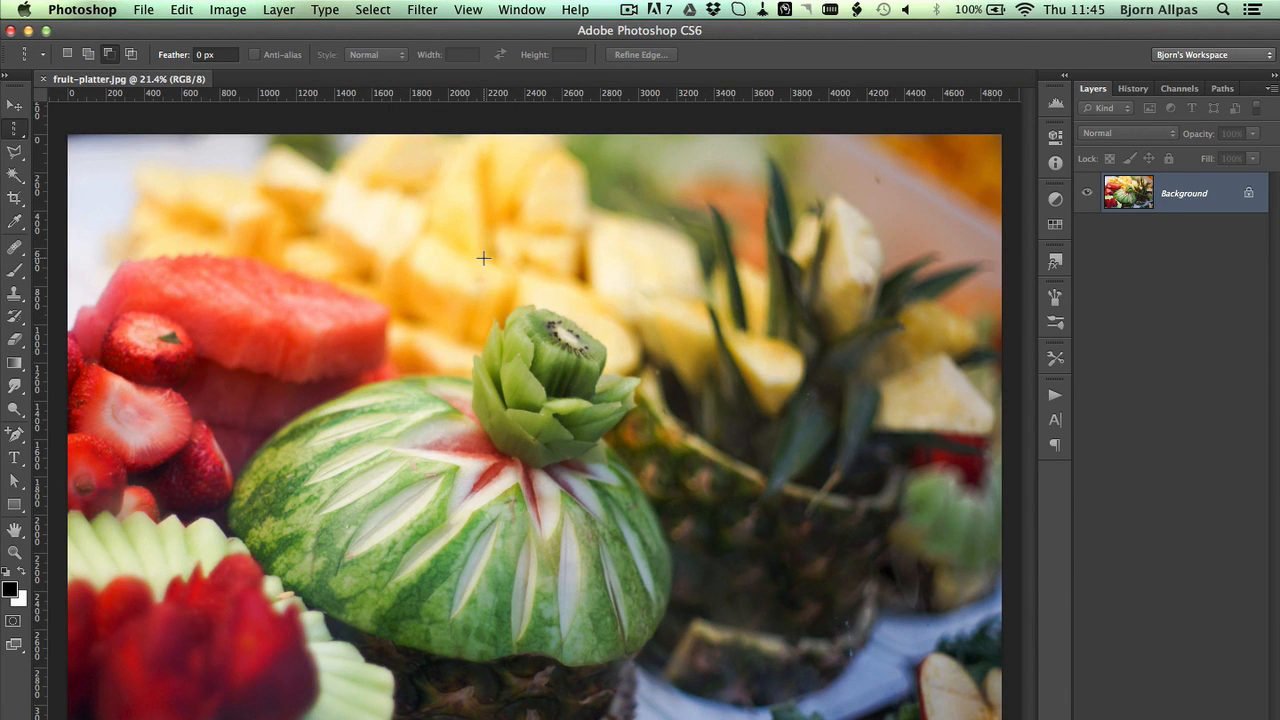
mouse_move(305, 244)
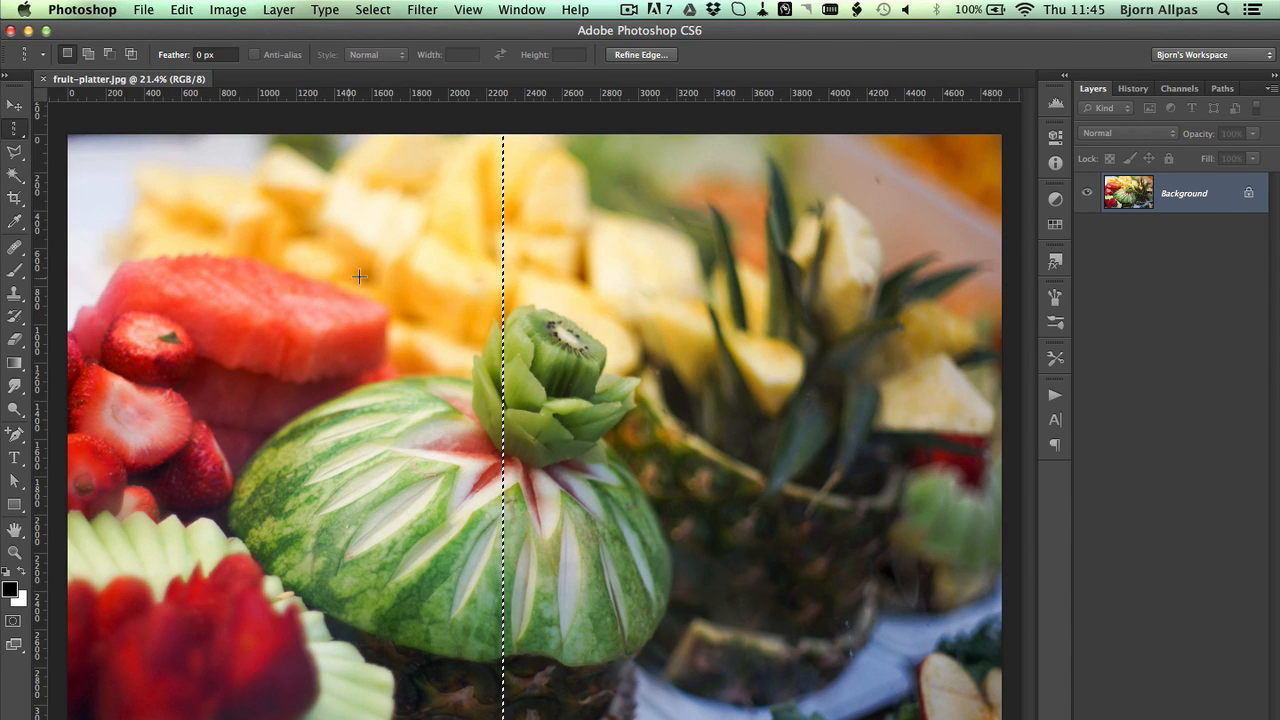
Step: Place a one-pixel column selection through the kiwi and carved watermelon
left_click_drag(503, 290, 730, 290)
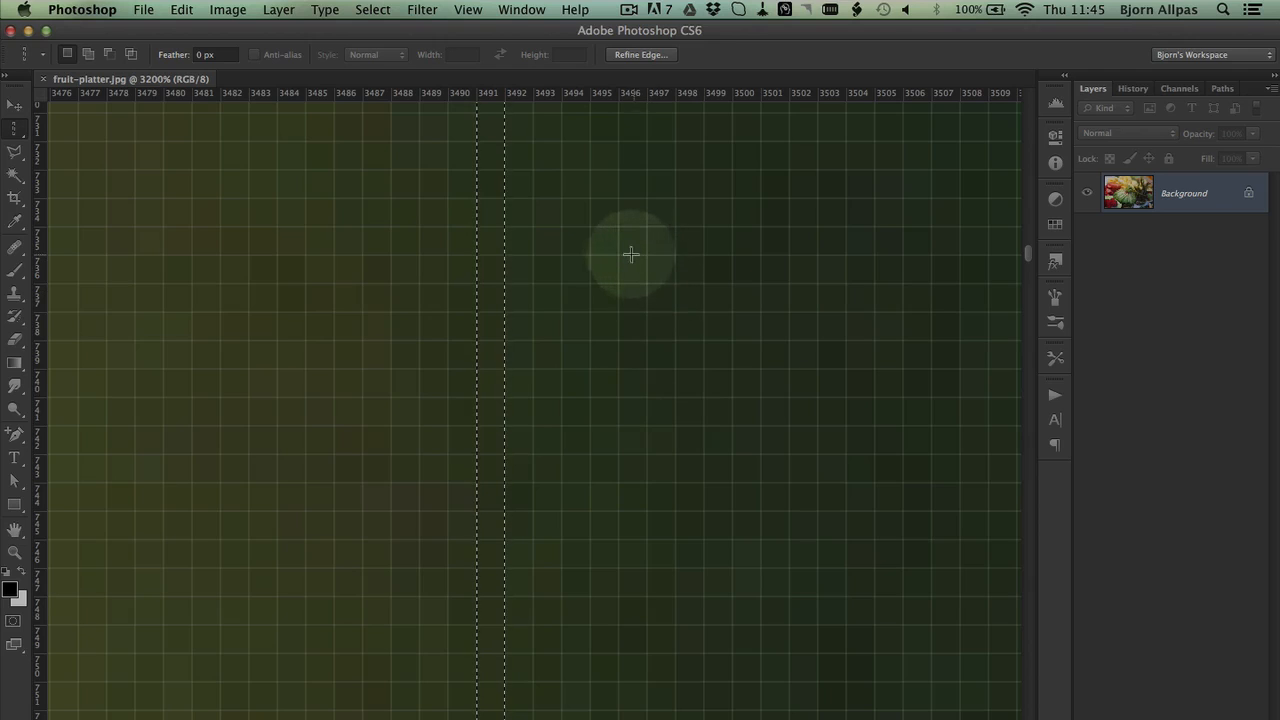
mouse_move(439, 216)
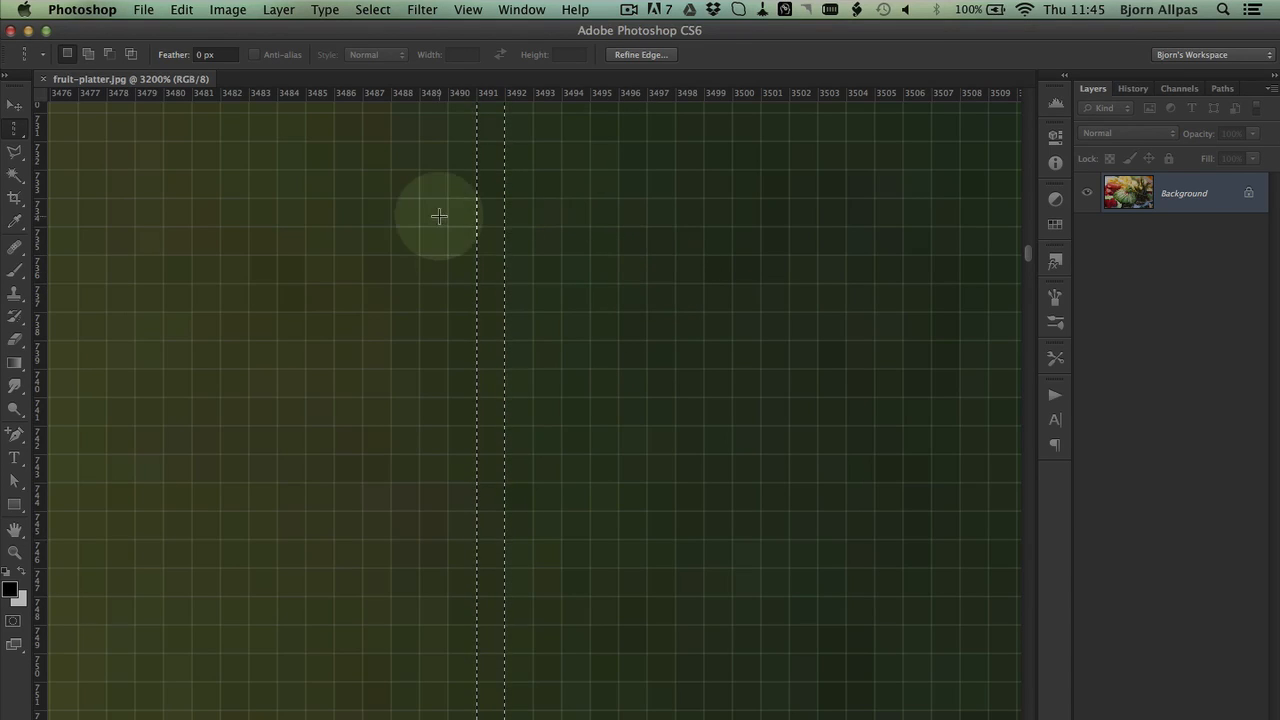
mouse_move(503, 227)
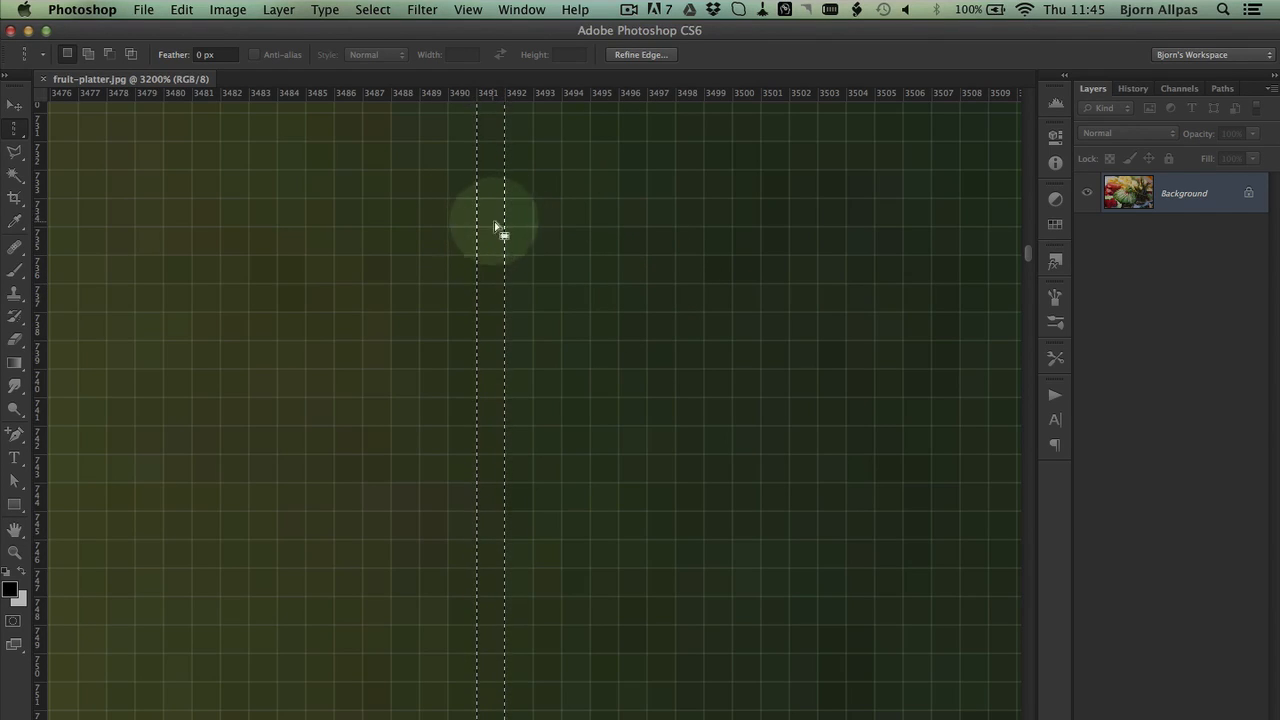
mouse_move(545, 160)
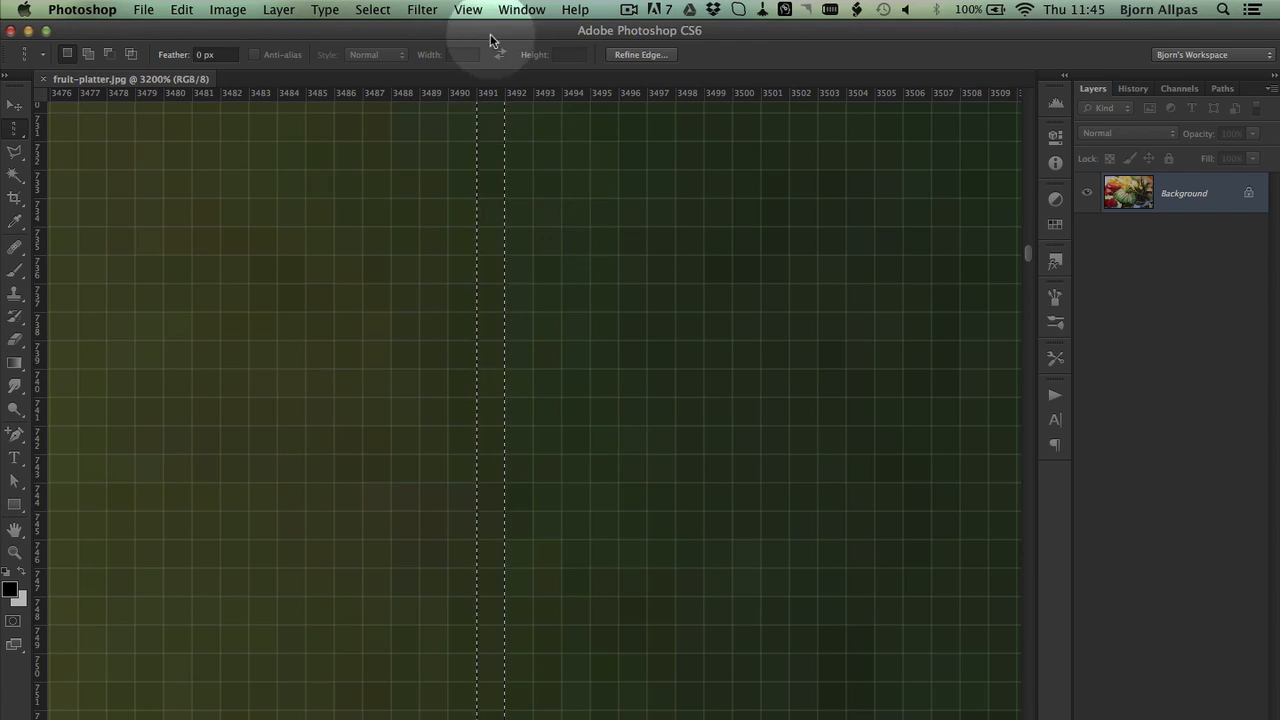
Step: Open the View menu to reach the Show display options
left_click(468, 9)
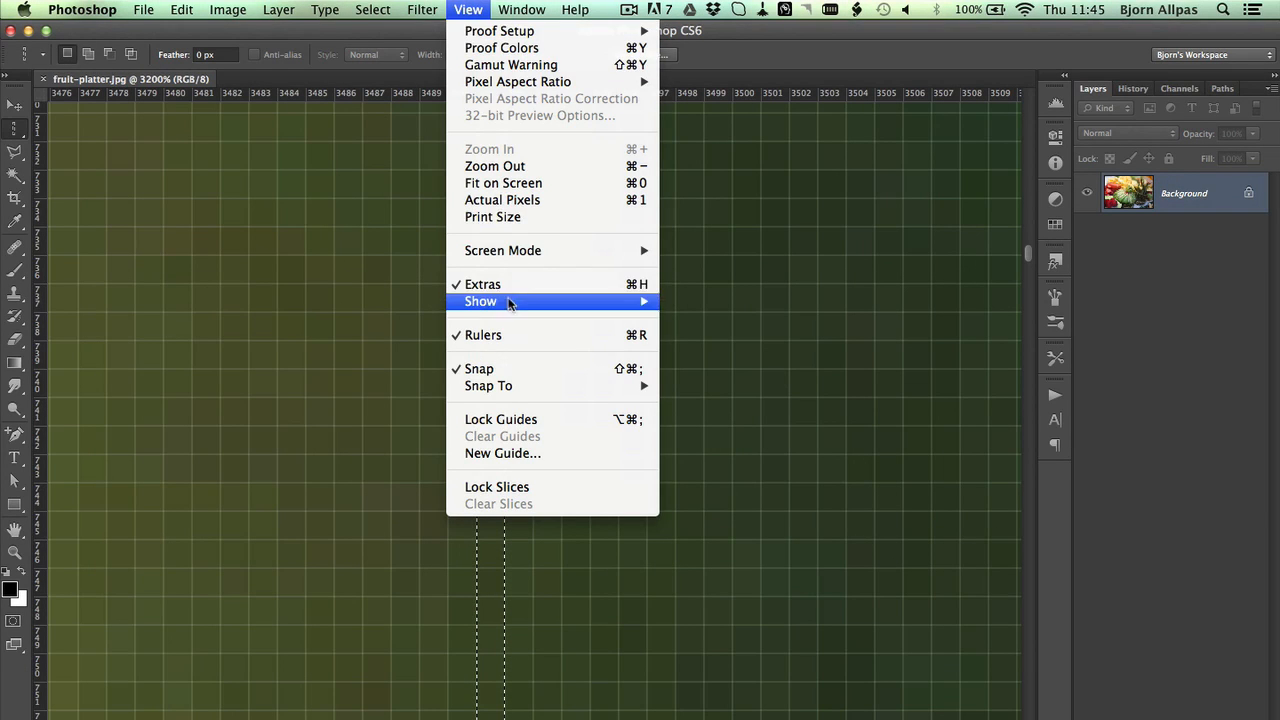